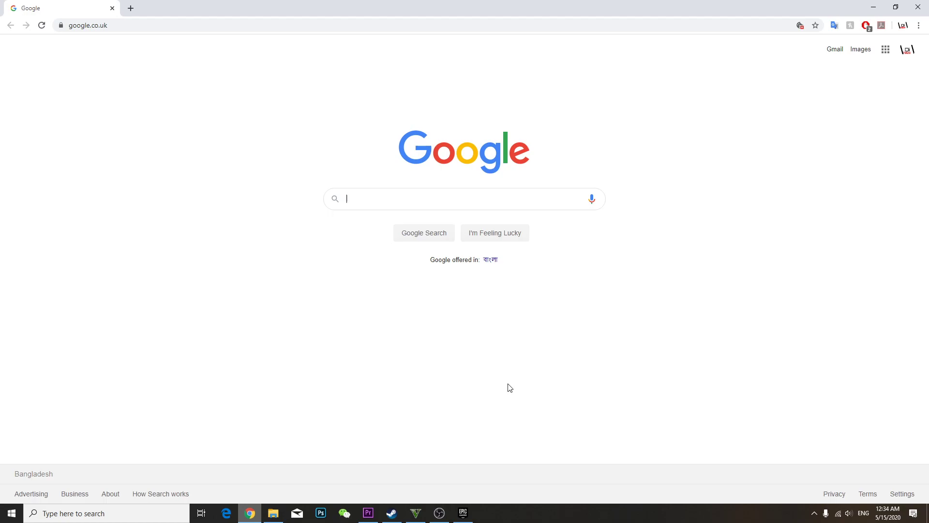
mouse_move(512, 388)
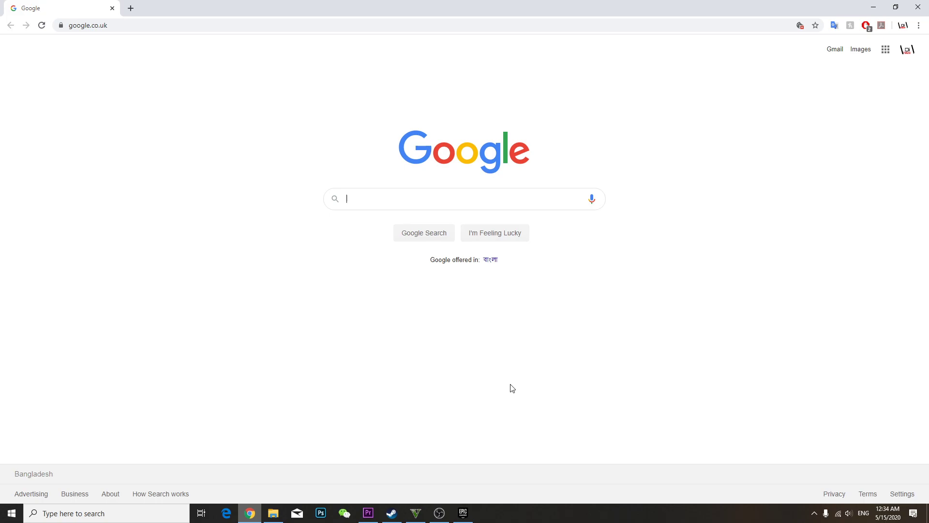
- In a new Chrome tab, load epicgames.com/account/personal and open Password & Security
left_click(463, 513)
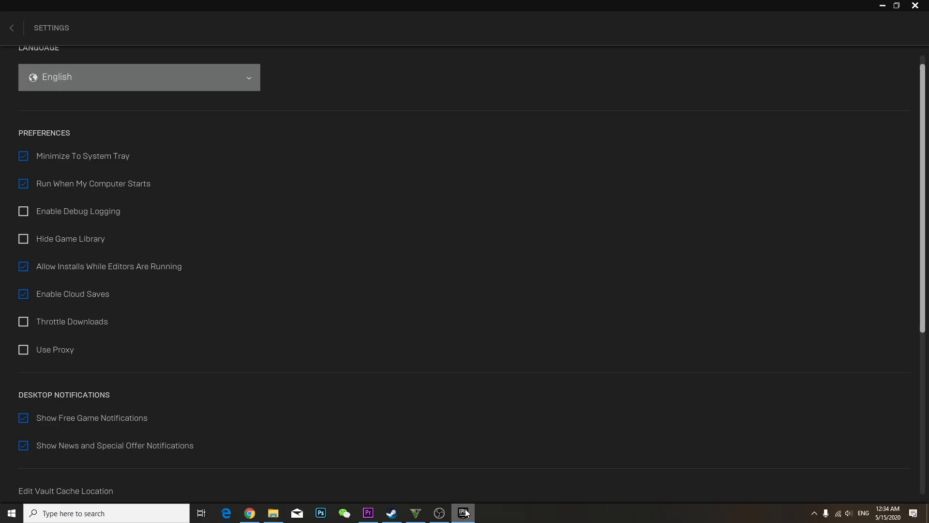
left_click(250, 513)
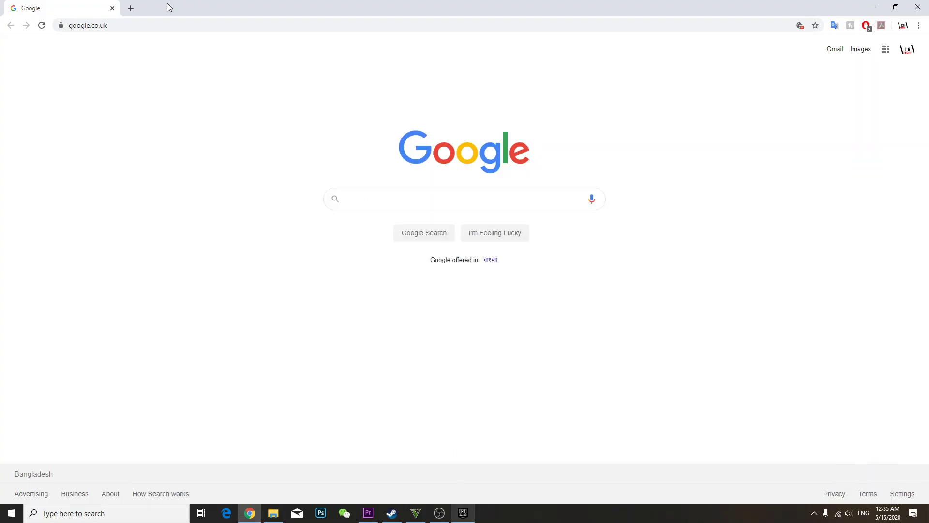
left_click(130, 8)
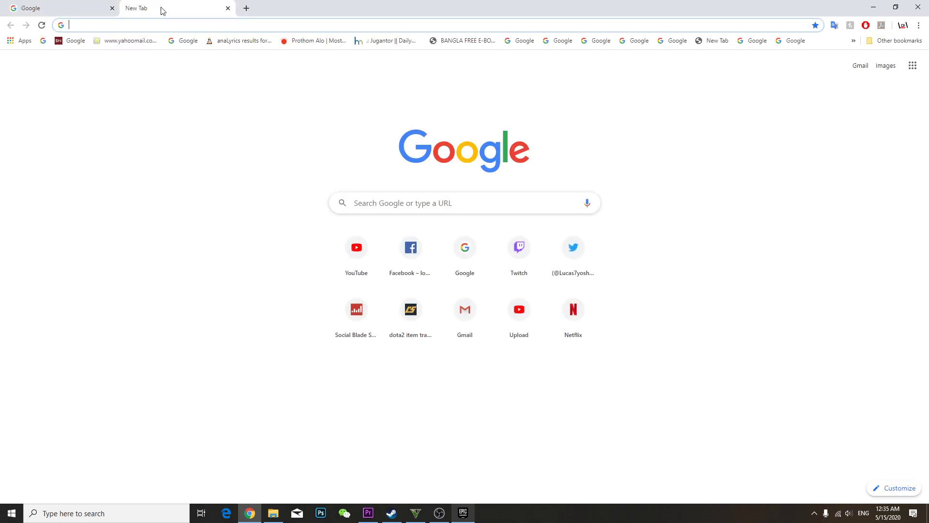
type("https://www.epicgames.com/account/personal")
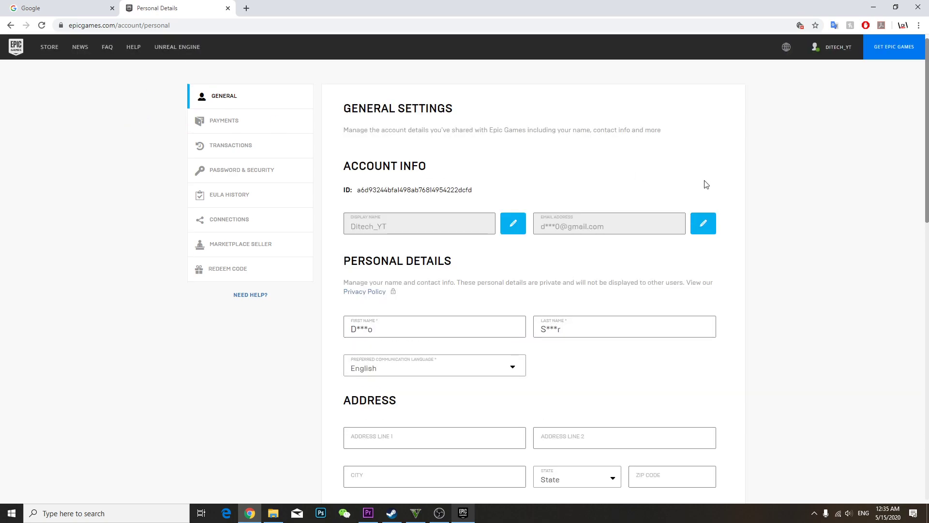
left_click(834, 47)
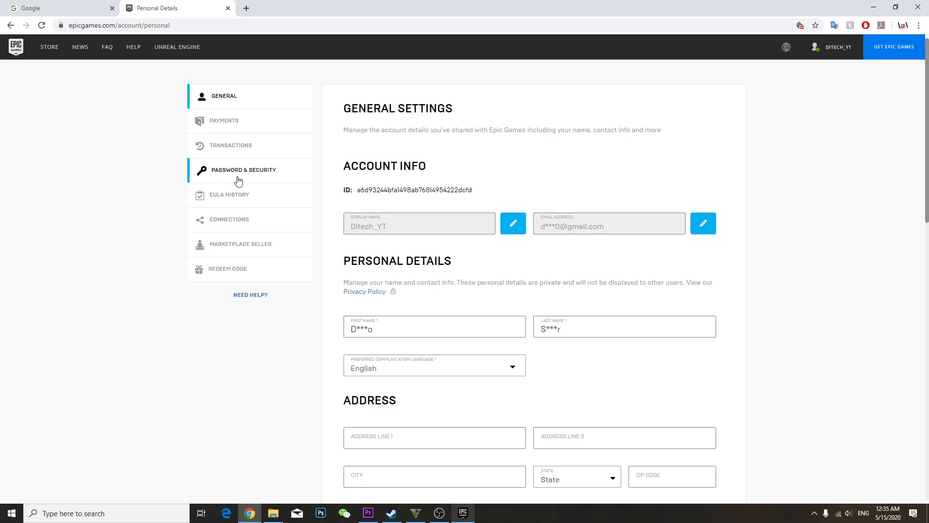
left_click(242, 170)
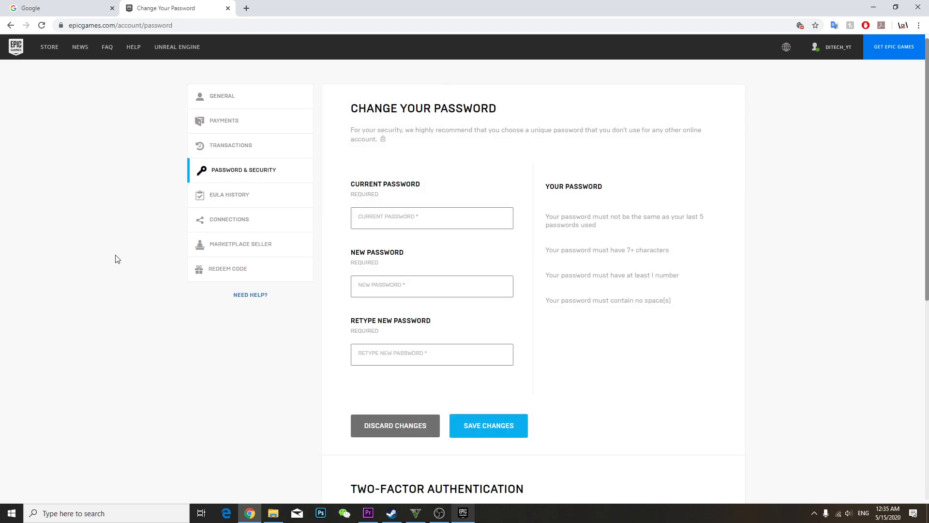
- Review the Email Authentication and Authenticator App options, then return to the launcher settings
scroll("down", 3)
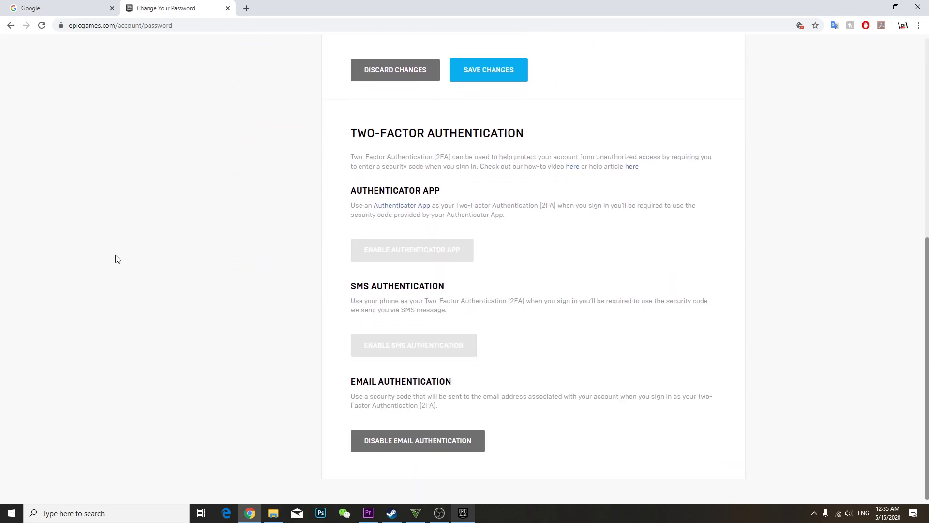
mouse_move(284, 217)
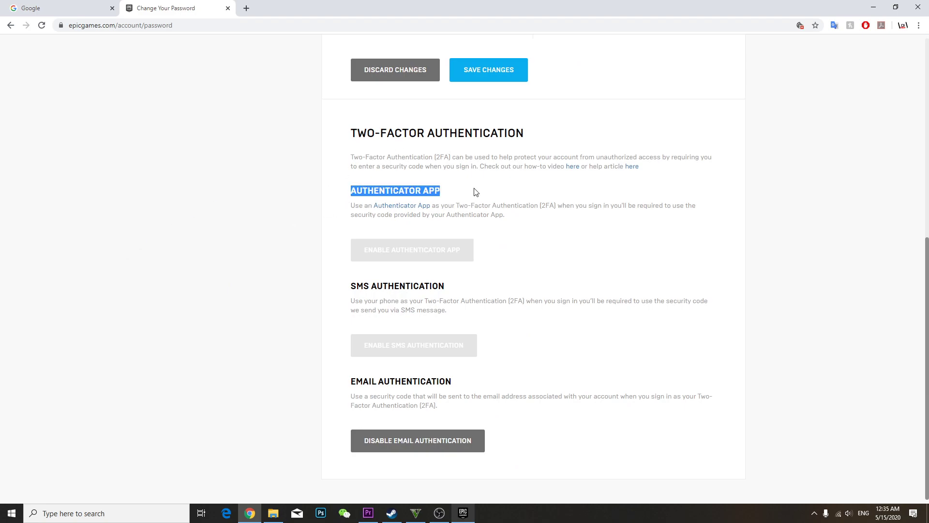
left_click(355, 285)
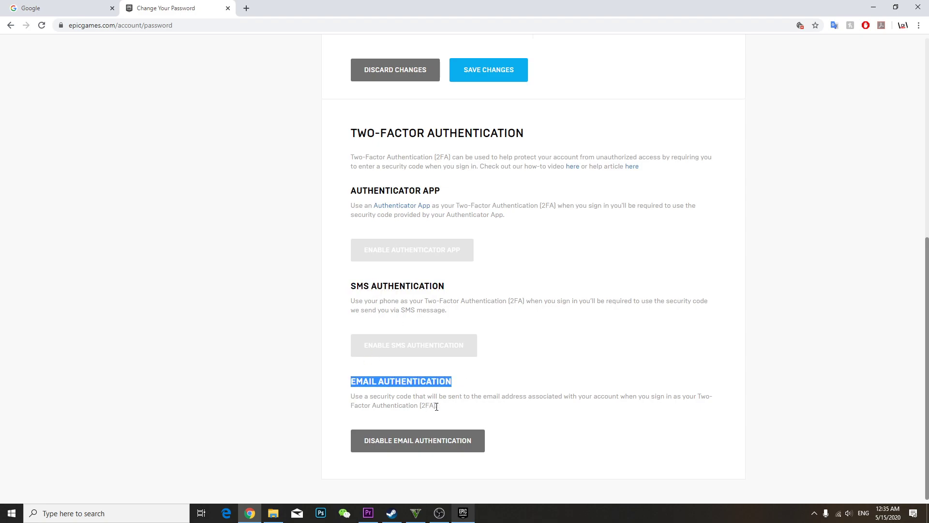
left_click(427, 405)
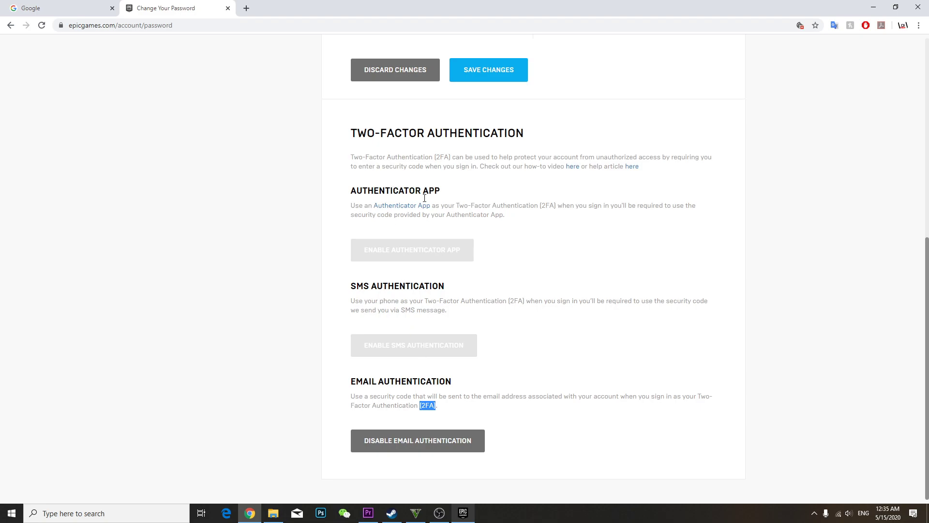
double_click(395, 190)
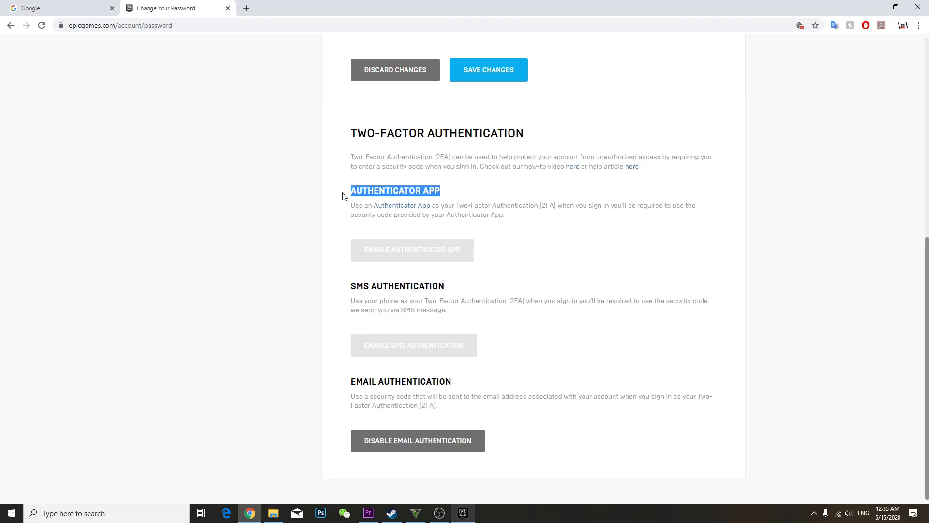
mouse_move(504, 198)
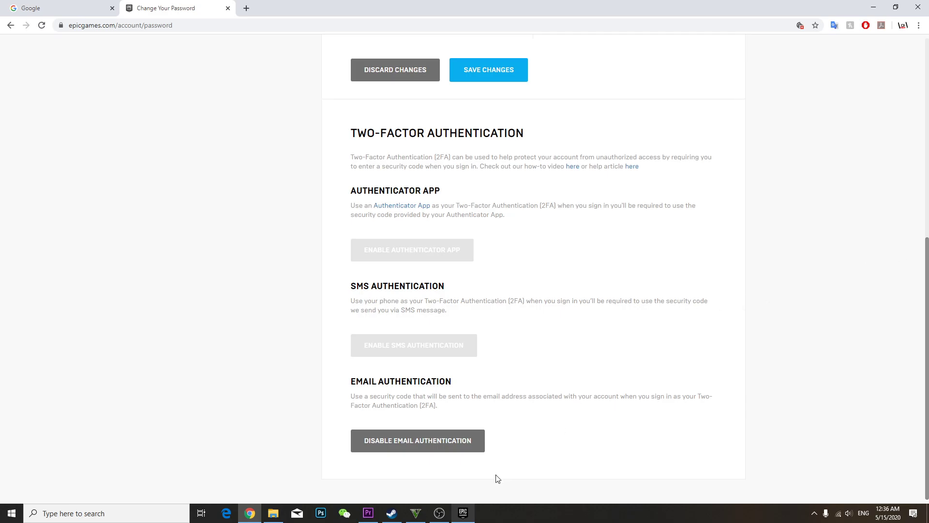
left_click(463, 513)
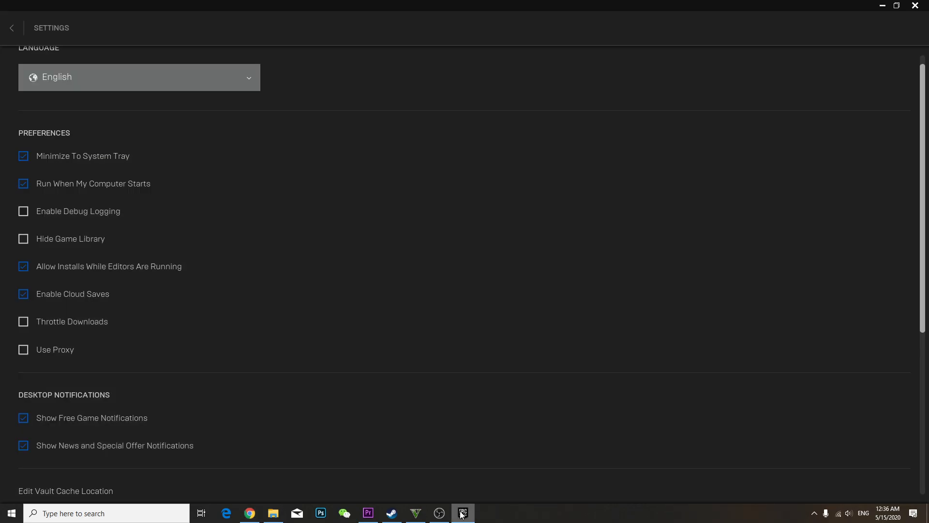